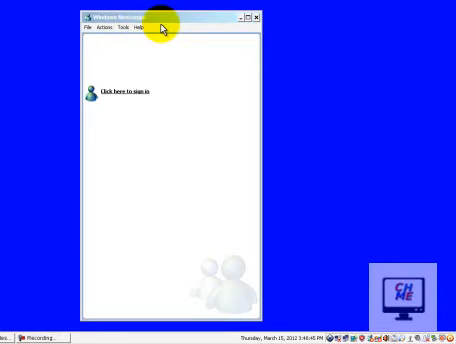
mouse_move(185, 20)
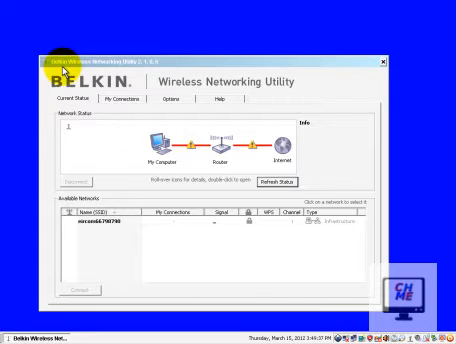
mouse_move(105, 131)
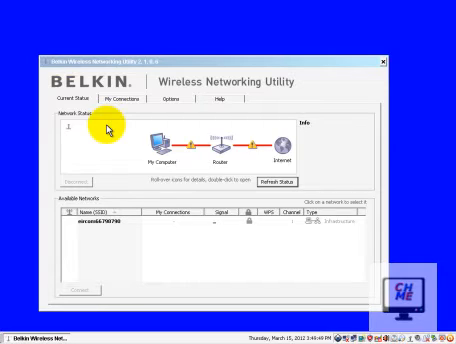
mouse_move(378, 64)
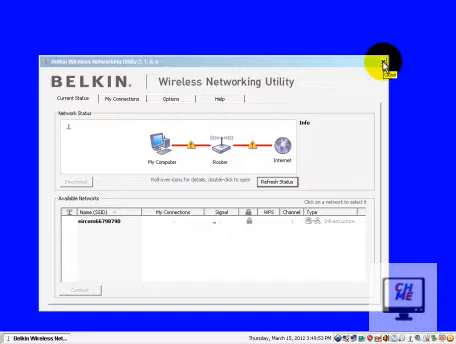
Close the Belkin Wireless Networking Utility status window
left_click(409, 65)
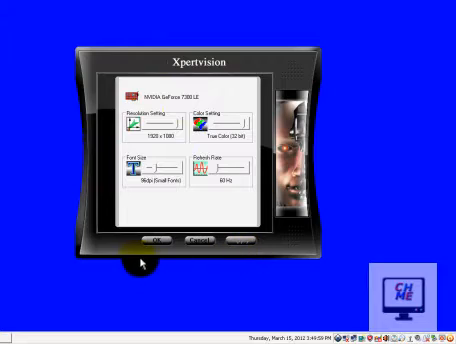
mouse_move(128, 263)
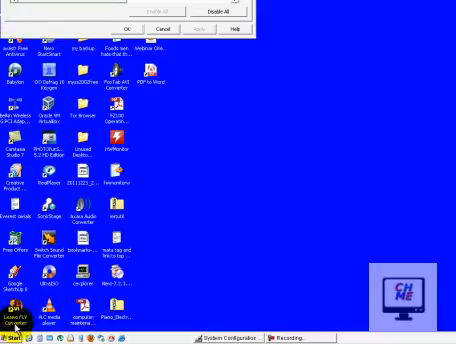
Launch the System Configuration Utility from Start > Run with msconfig
left_click(24, 323)
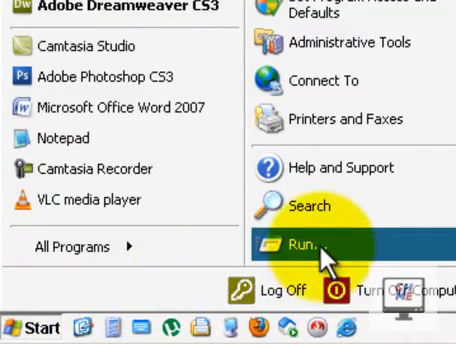
left_click(311, 240)
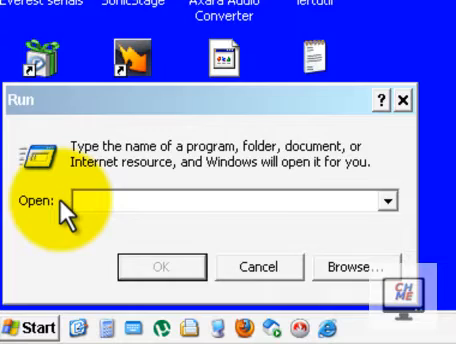
type("msco")
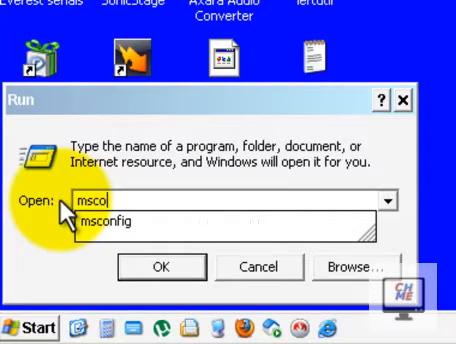
type("nfi")
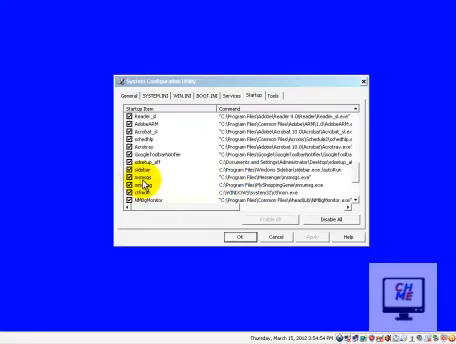
Scroll through the Startup list to review all the enabled startup items
scroll("down", 3)
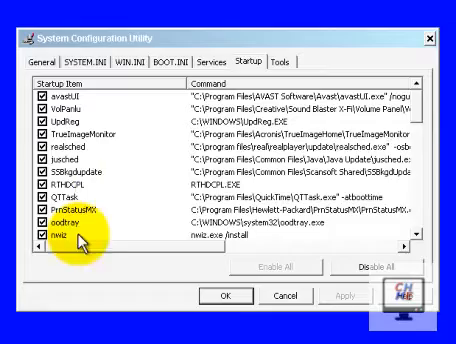
scroll("down", 3)
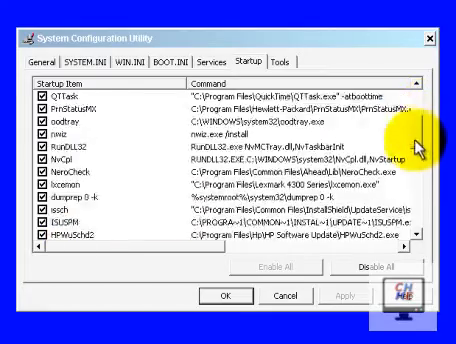
scroll("down", 3)
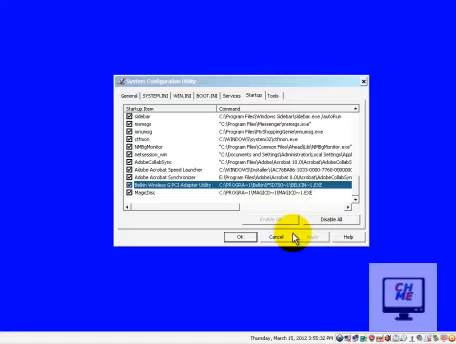
mouse_move(385, 185)
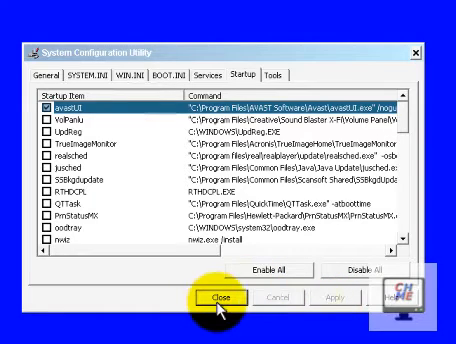
Close msconfig and choose Restart so the startup changes take effect
left_click(206, 297)
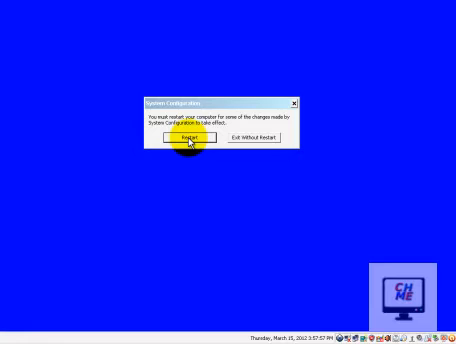
left_click(192, 137)
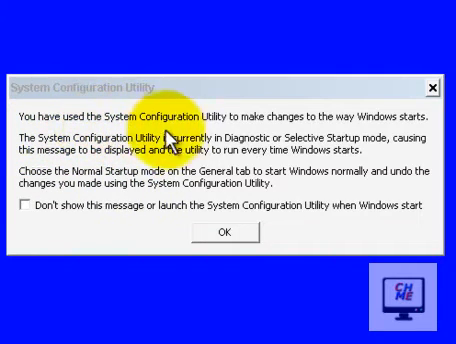
mouse_move(312, 133)
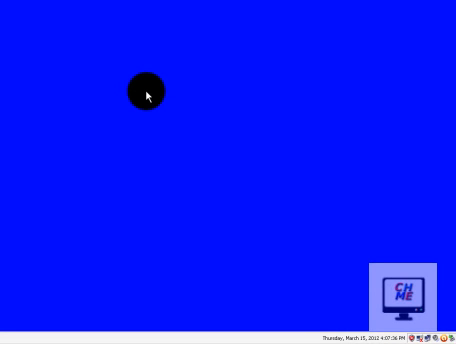
mouse_move(268, 110)
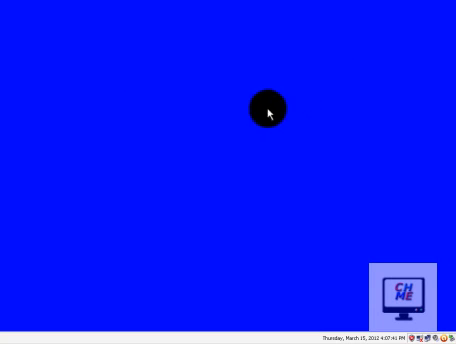